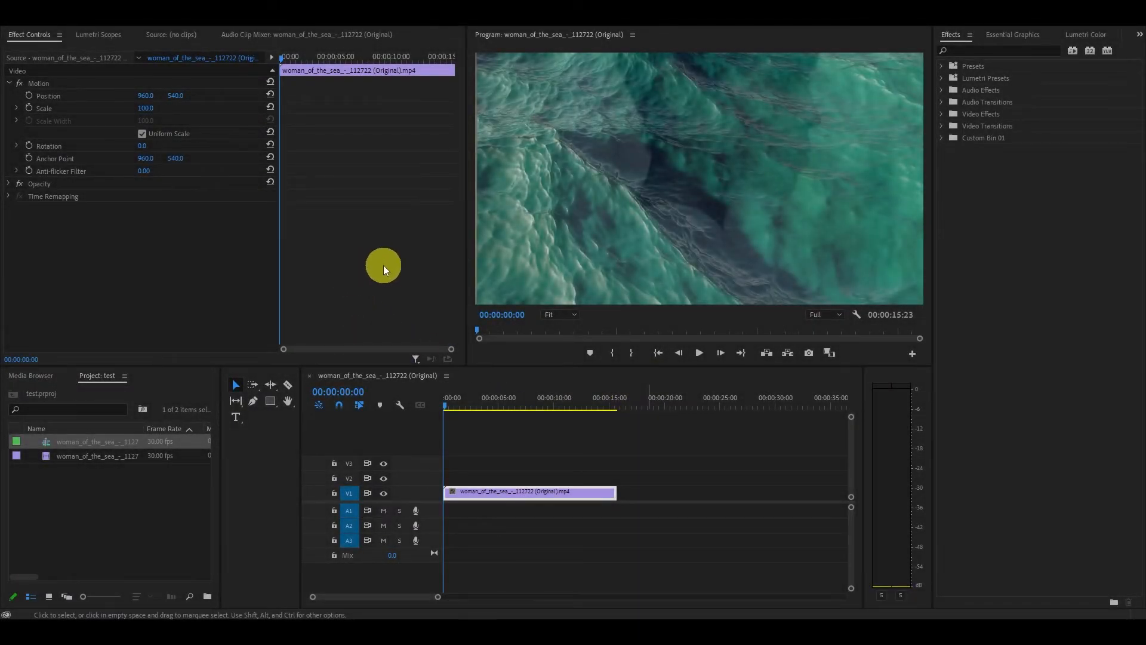
{"action": "mouse_move", "coordinate": [397, 283]}
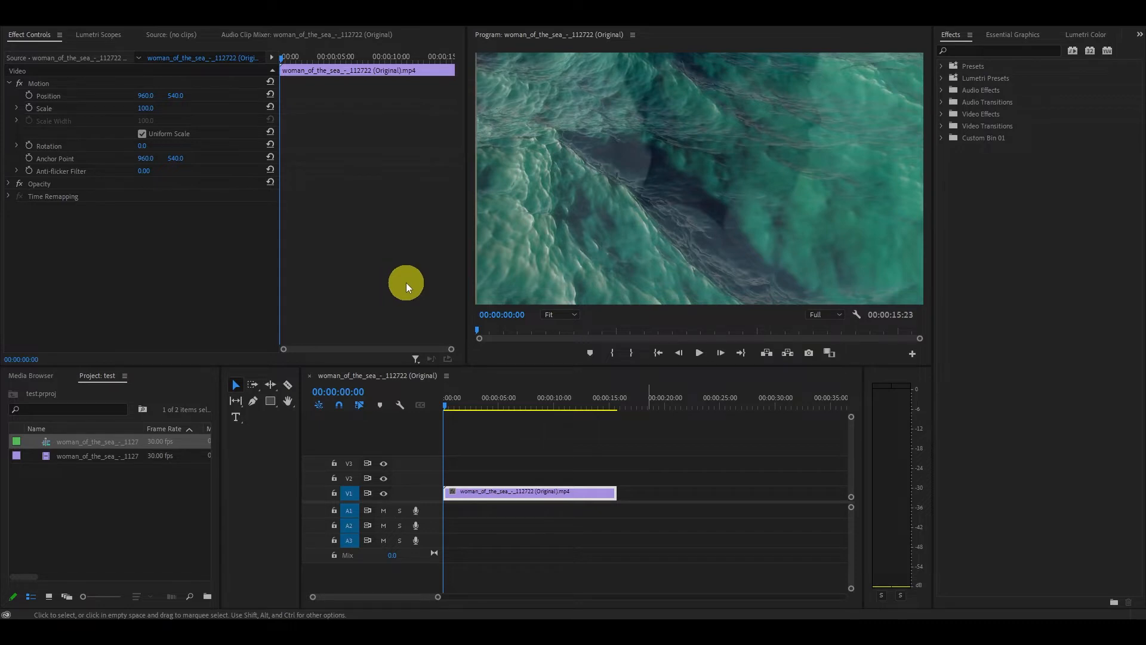
{"action": "mouse_move", "coordinate": [421, 280]}
{"action": "type", "text": "CINEMATIC"}
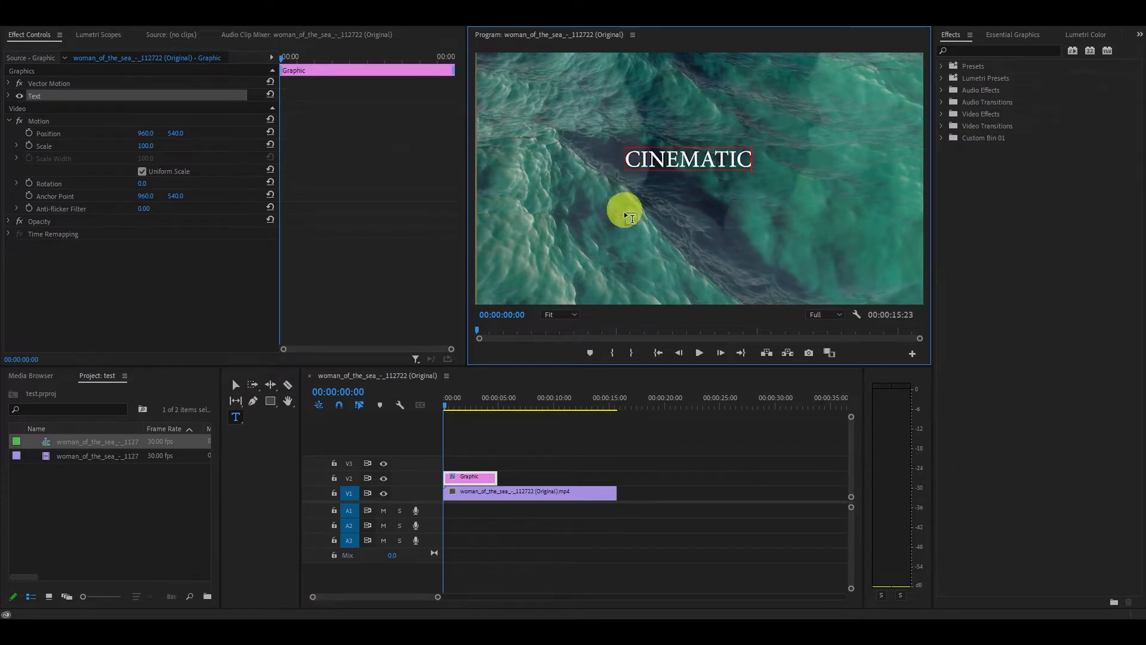
Step: Select the white CINEMATIC title in the Program Monitor to reposition it higher in the frame
{"action": "left_click", "coordinate": [469, 477]}
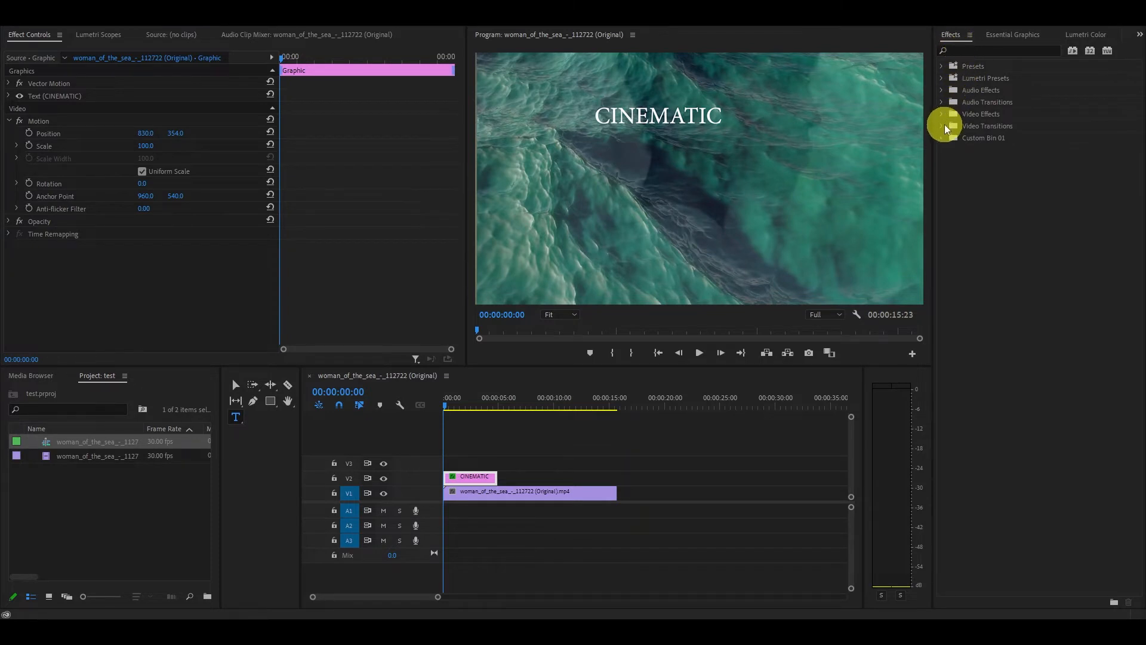
Step: Apply Film Dissolve from Video Transitions > Dissolve to the CINEMATIC title clip on V2
{"action": "left_click", "coordinate": [949, 126]}
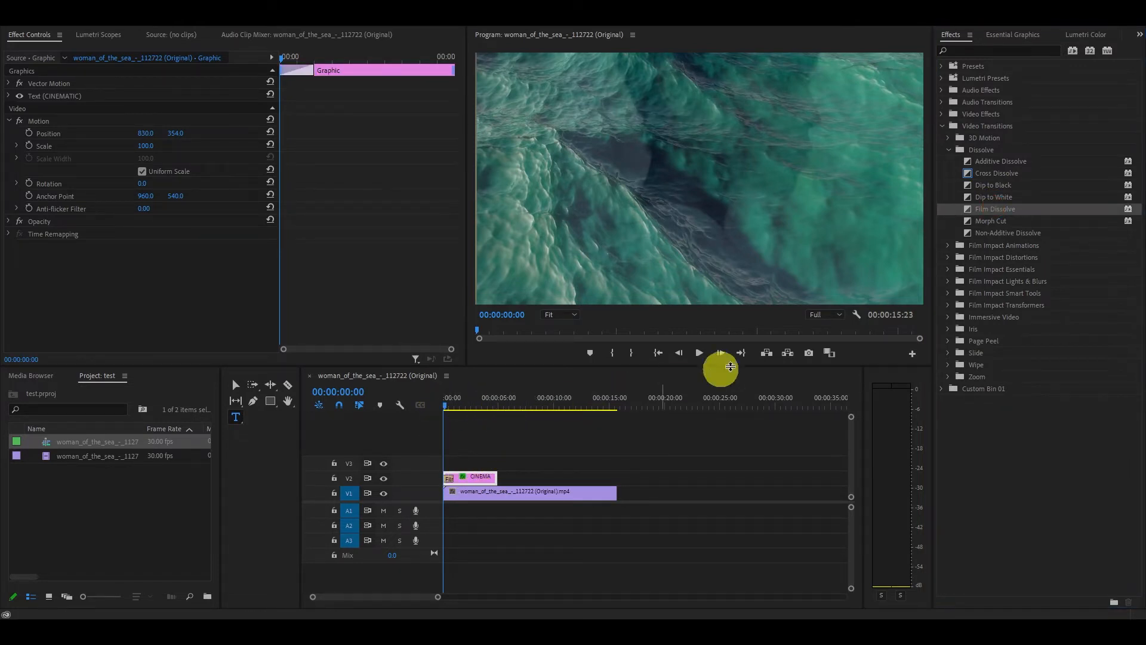
{"action": "left_click_drag", "start_coordinate": [720, 368], "coordinate": [498, 472]}
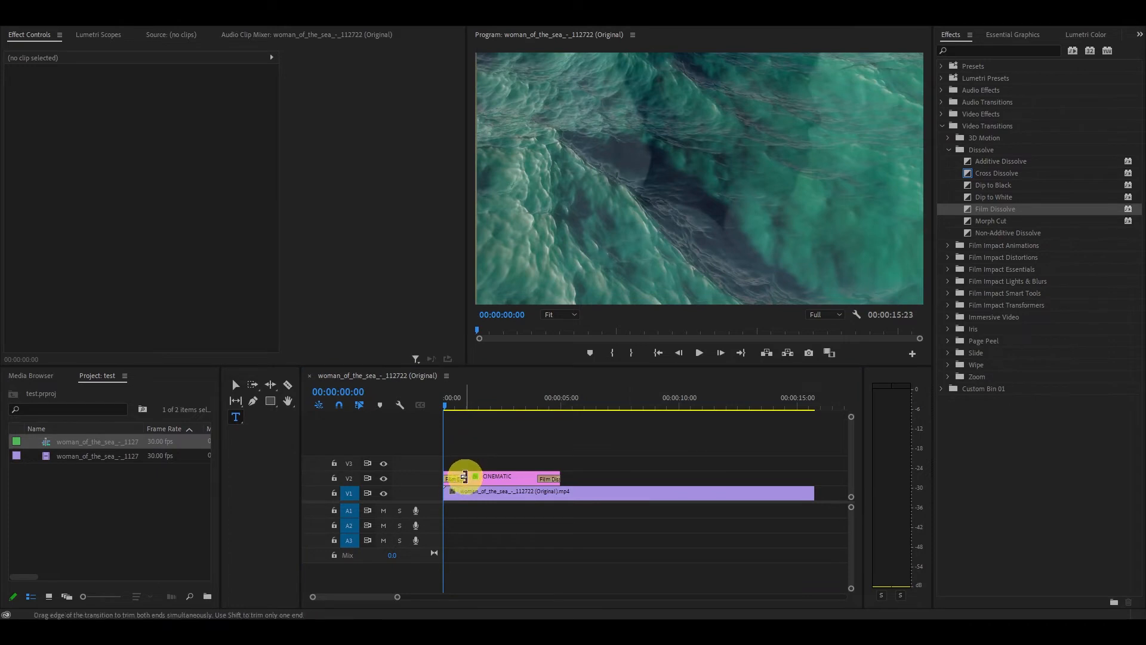
Step: Extend the opening Film Dissolve to 00:00:02:23 and play back the title fading in over the ocean
{"action": "left_click", "coordinate": [453, 478]}
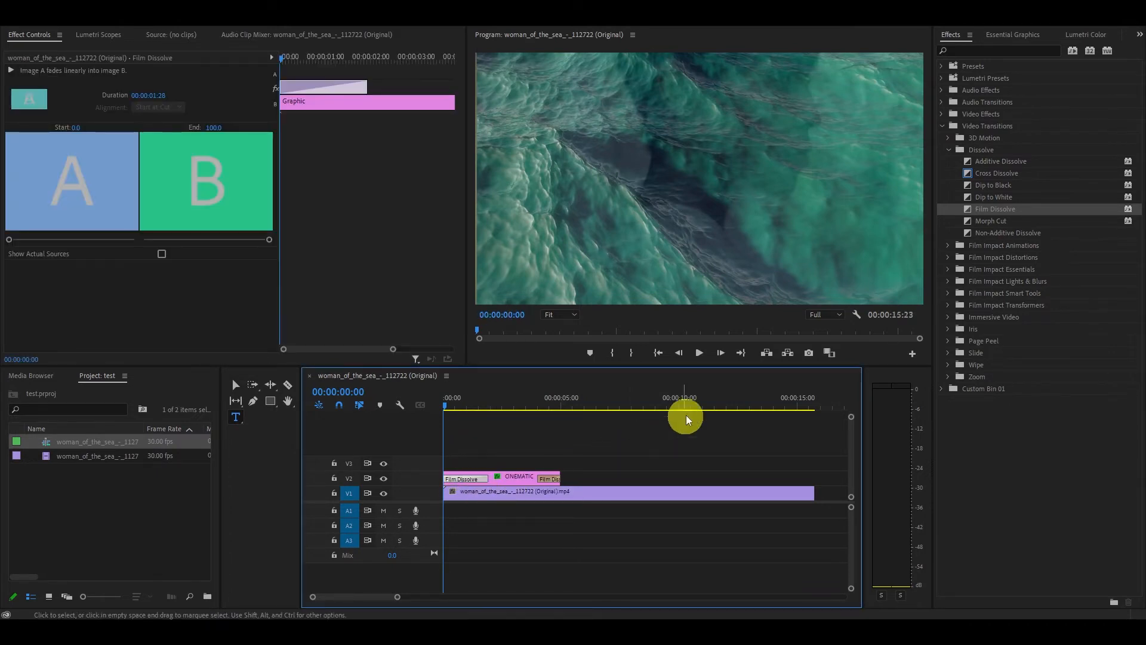
{"action": "left_click", "coordinate": [698, 352]}
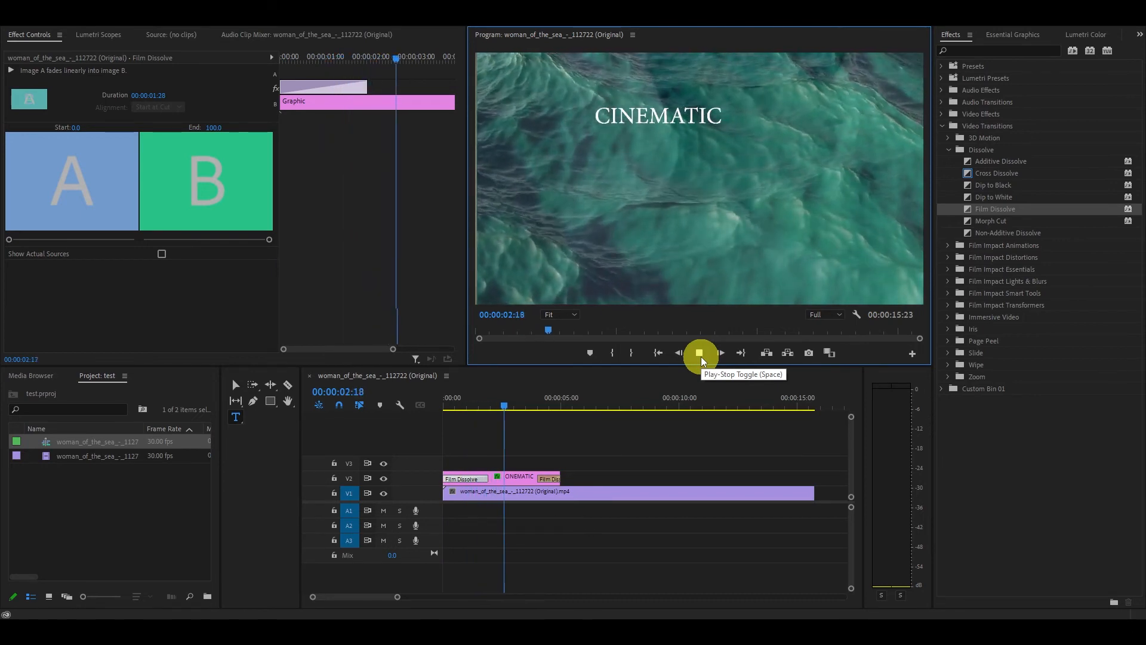
{"action": "left_click", "coordinate": [699, 353]}
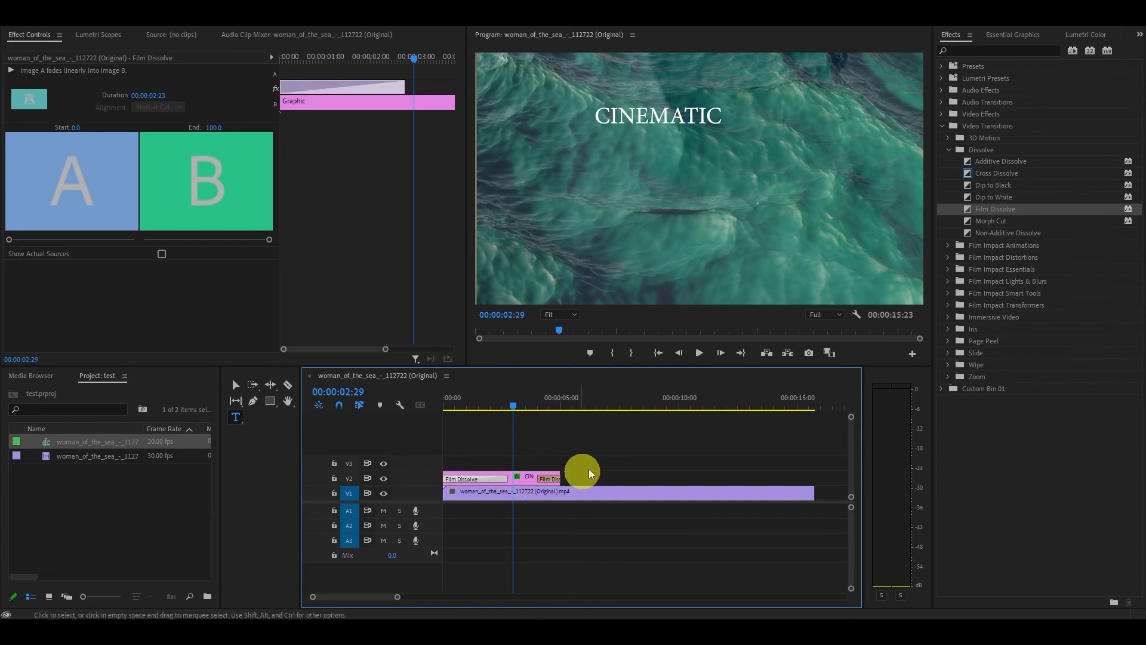
{"action": "left_click", "coordinate": [698, 353]}
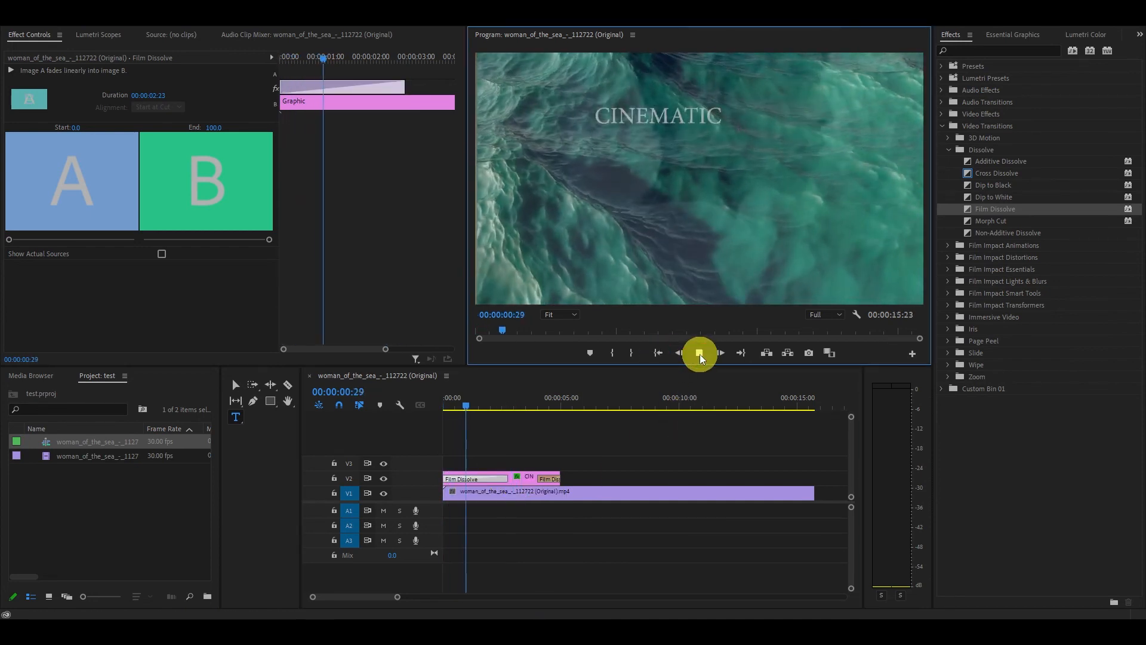